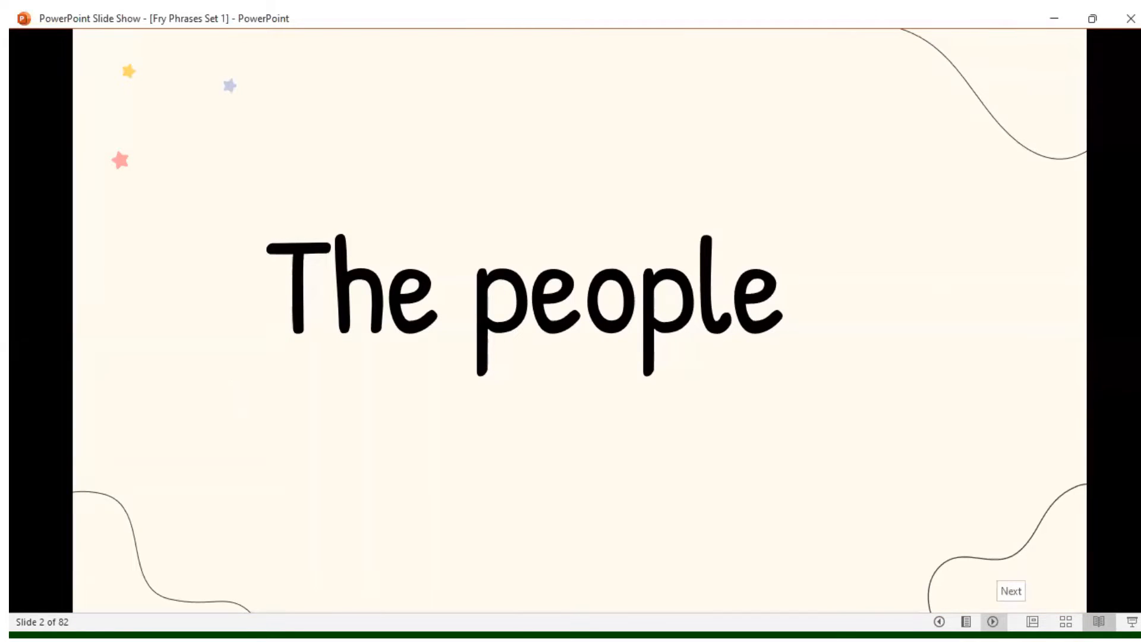
Advance the Fry Phrases slide show from slide 2 onward toward 'Look for some people'
left_click(1010, 591)
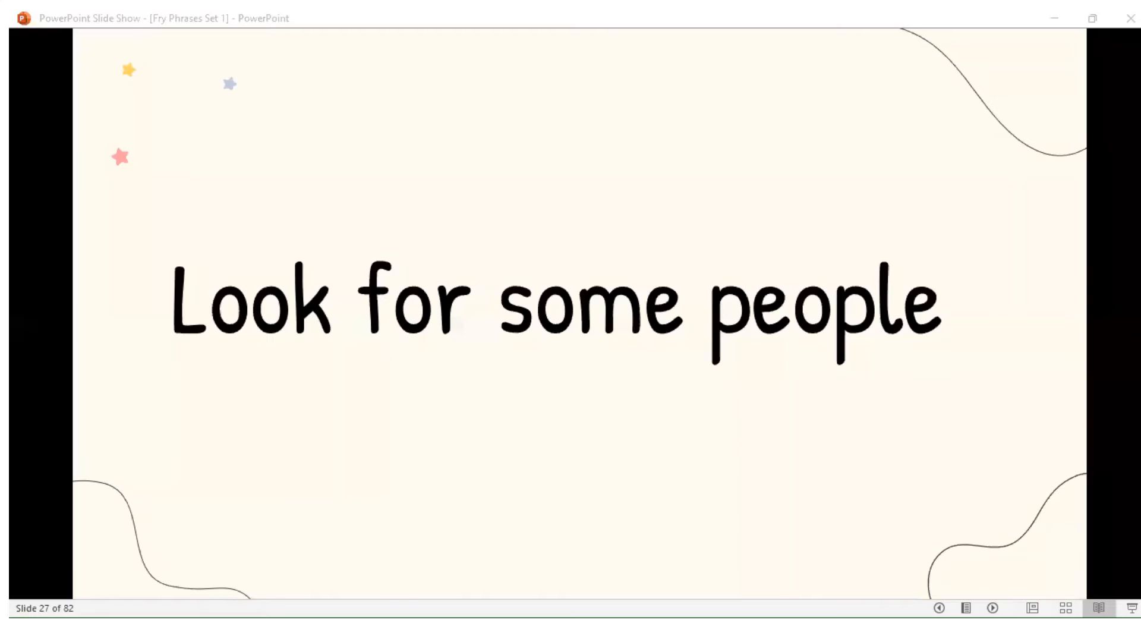
mouse_move(904, 67)
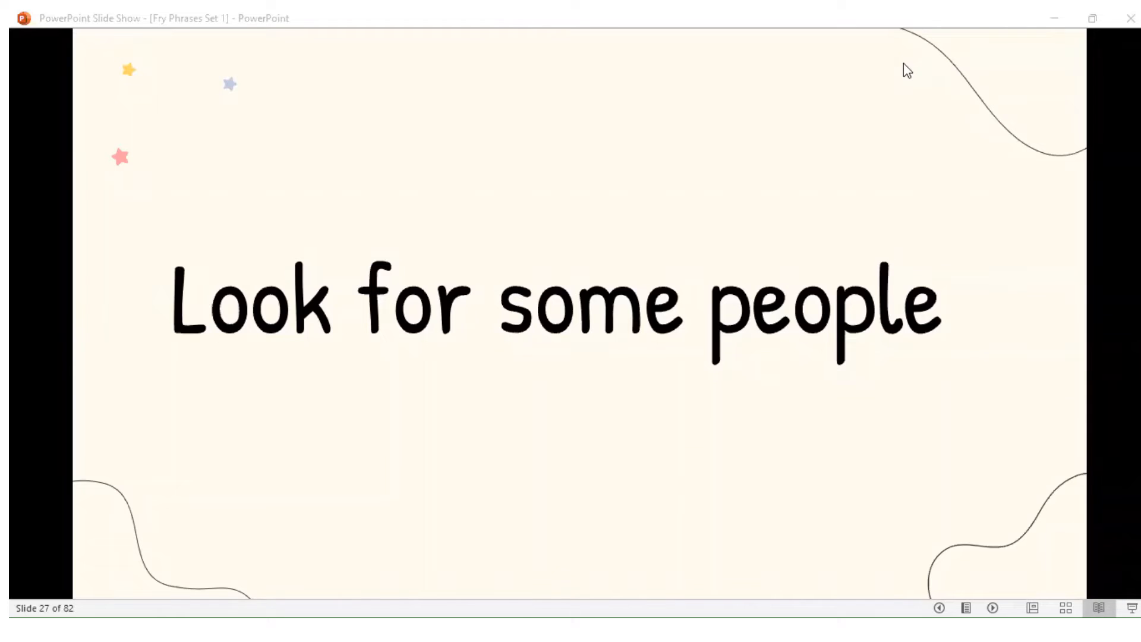
mouse_move(1016, 402)
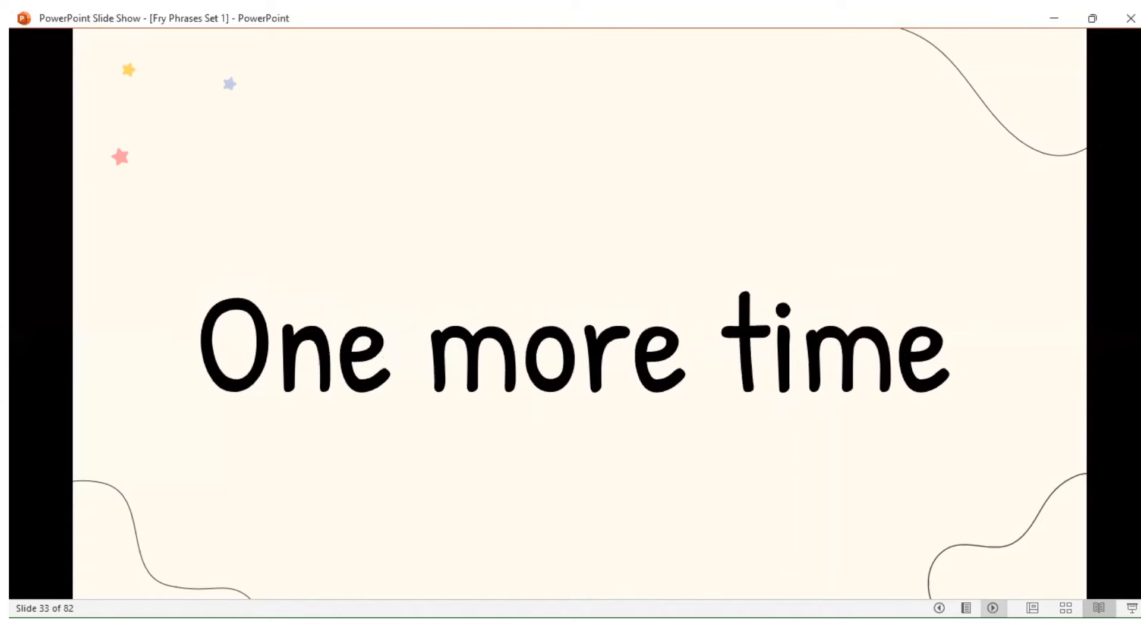
key("Right")
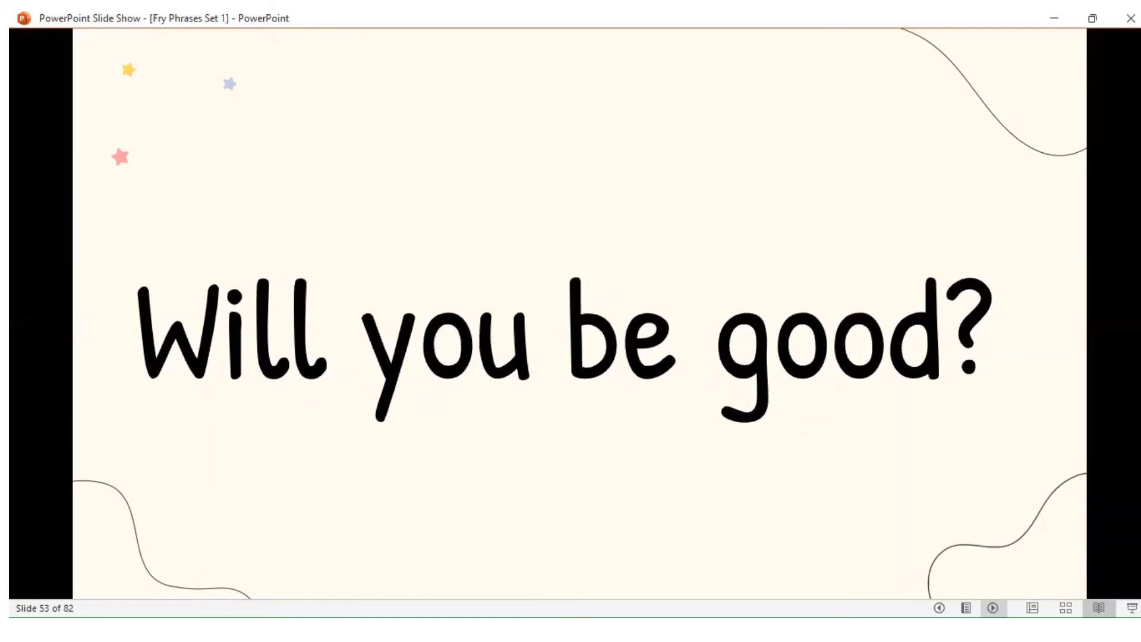
Advance the phrase slides with the Right arrow toward slide 58, 'May I go first?'
key("right")
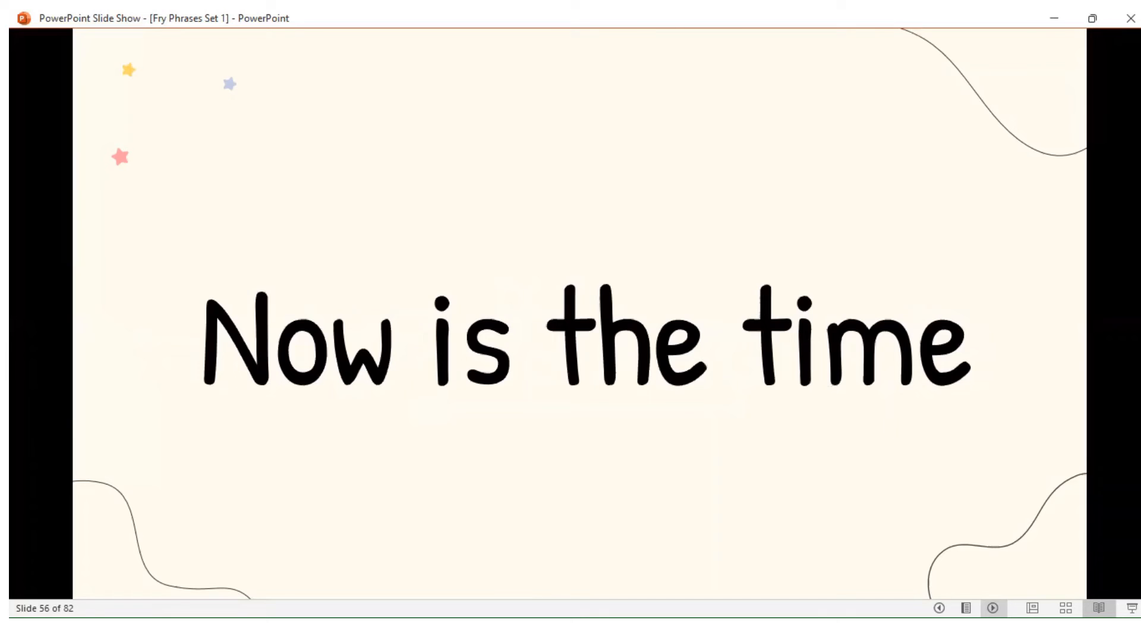
key("right")
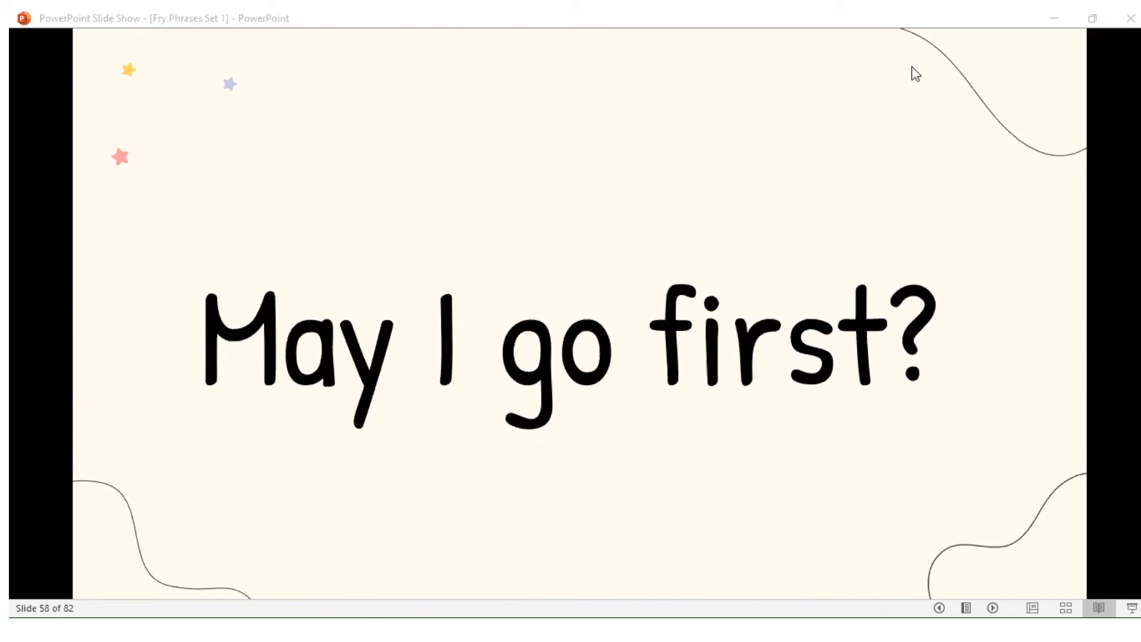
mouse_move(995, 522)
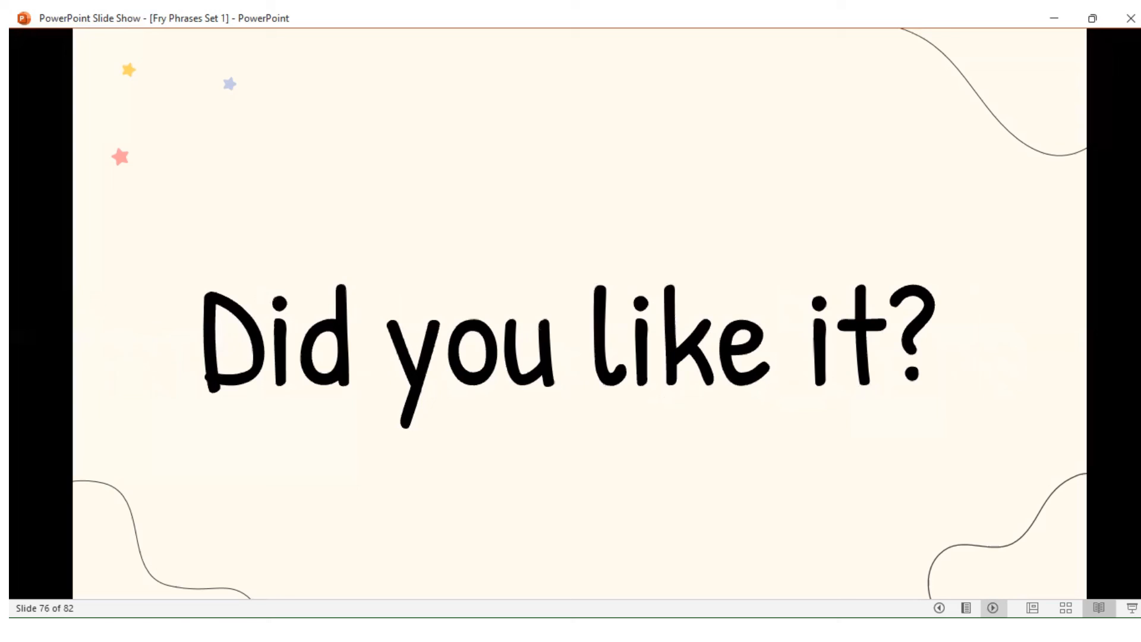
Advance the slide show to the final slide, 'I hope you enjoyed this lesson'
key("Right")
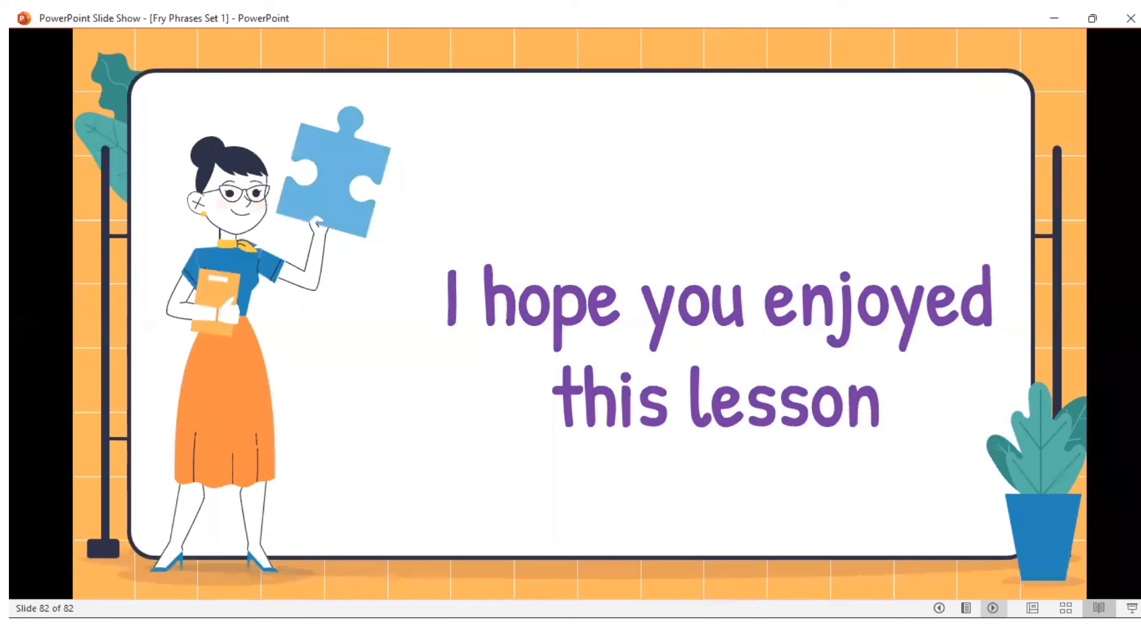
mouse_move(846, 83)
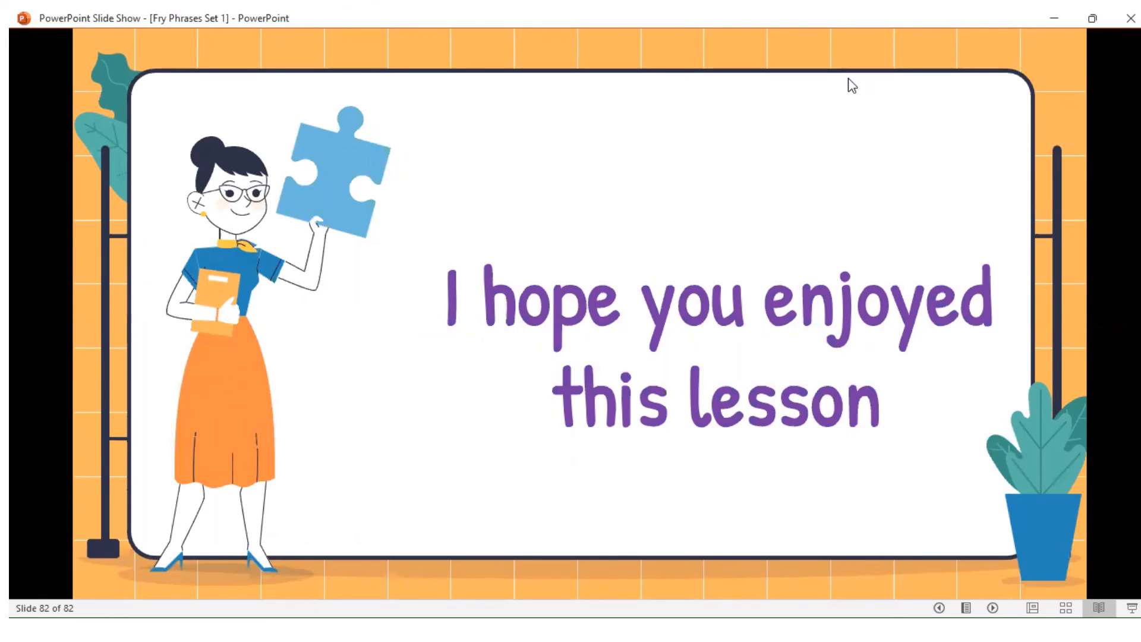